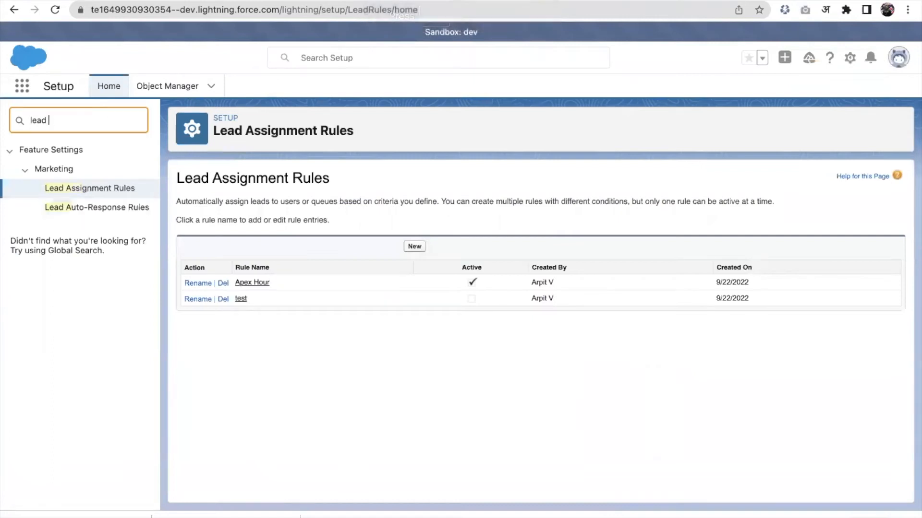
Go to the Lead Auto-Response Rules settings and begin a new rule.
left_click(96, 208)
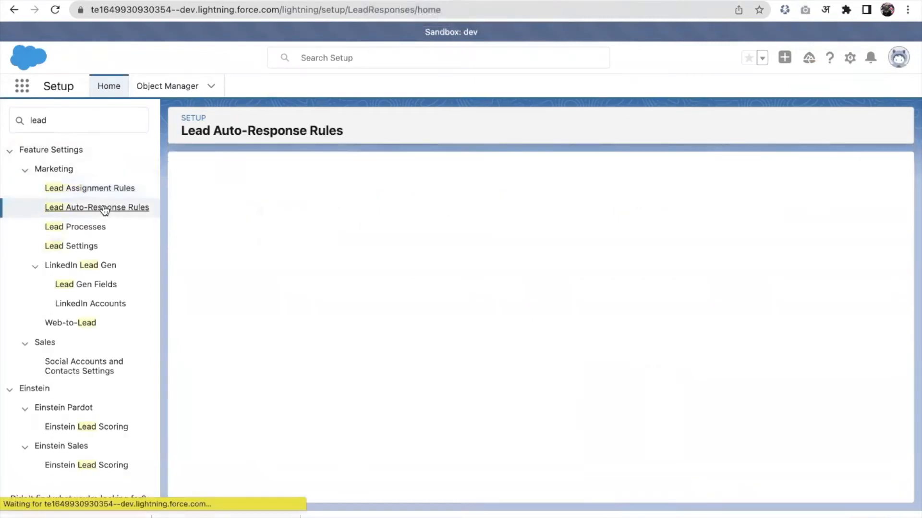
left_click(97, 208)
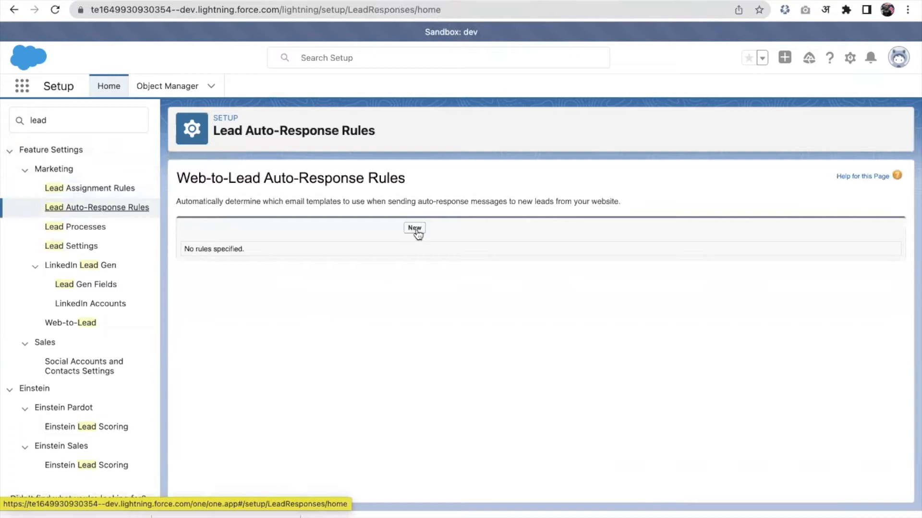
Name the new rule 'Apex Hour', mark it Active and save it.
left_click(413, 229)
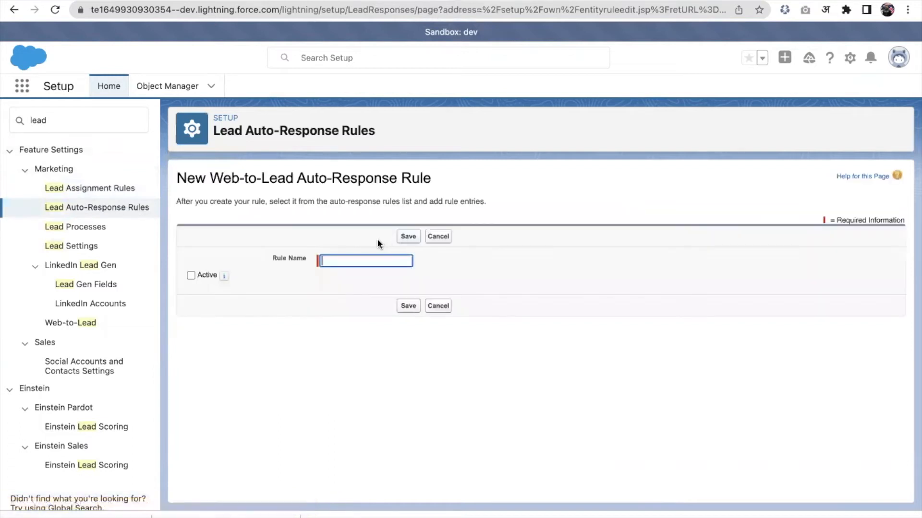
type("Apex Hour")
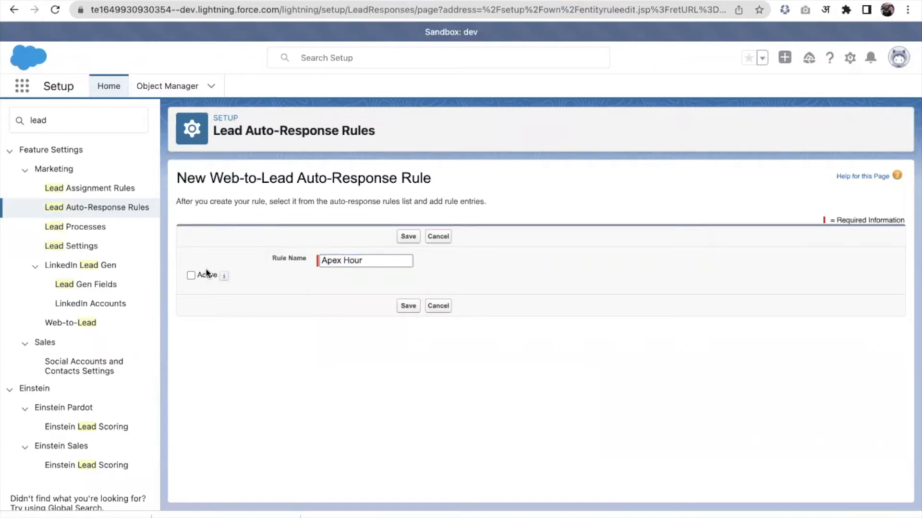
left_click(190, 276)
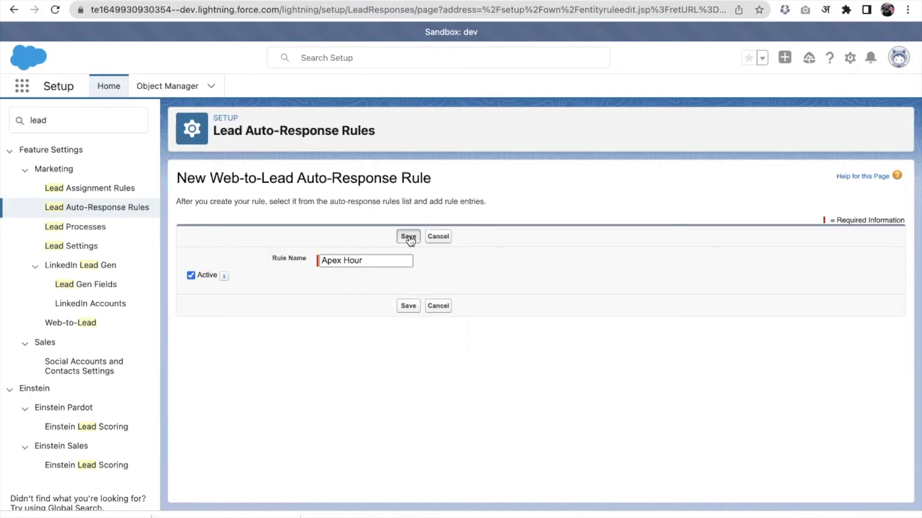
left_click(408, 236)
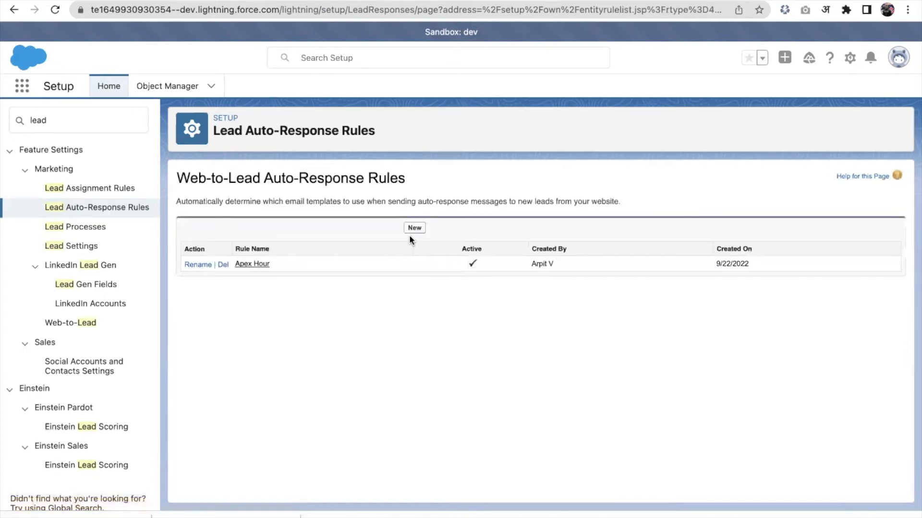
mouse_move(412, 240)
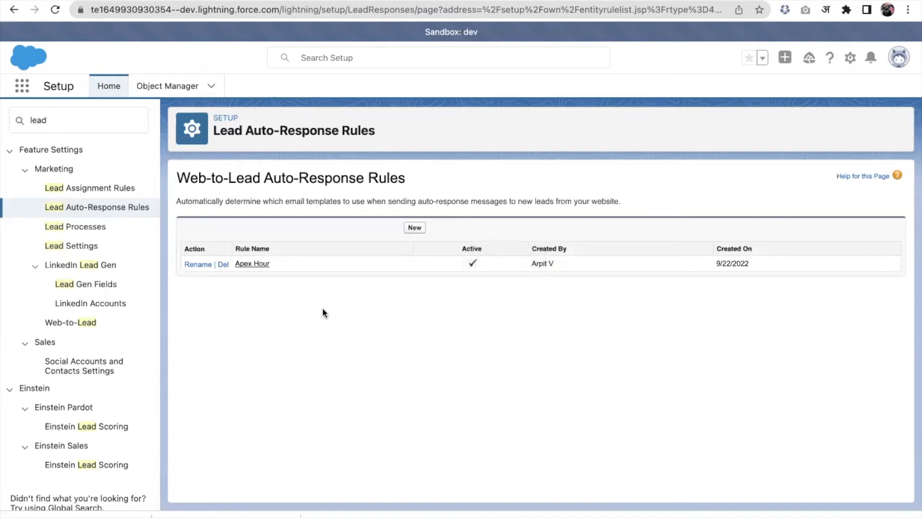
mouse_move(261, 270)
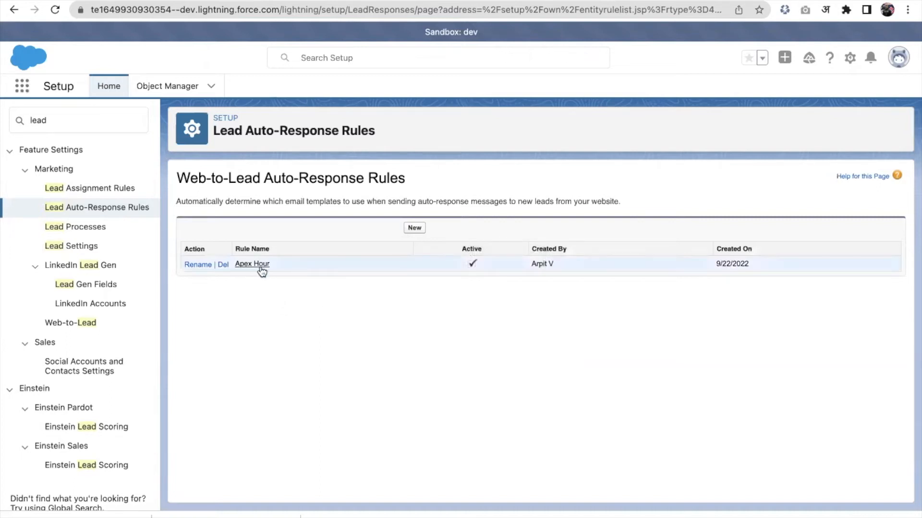
Add a rule entry to Apex Hour with sort order 1 and criterion Lead: City not equal to.
left_click(252, 263)
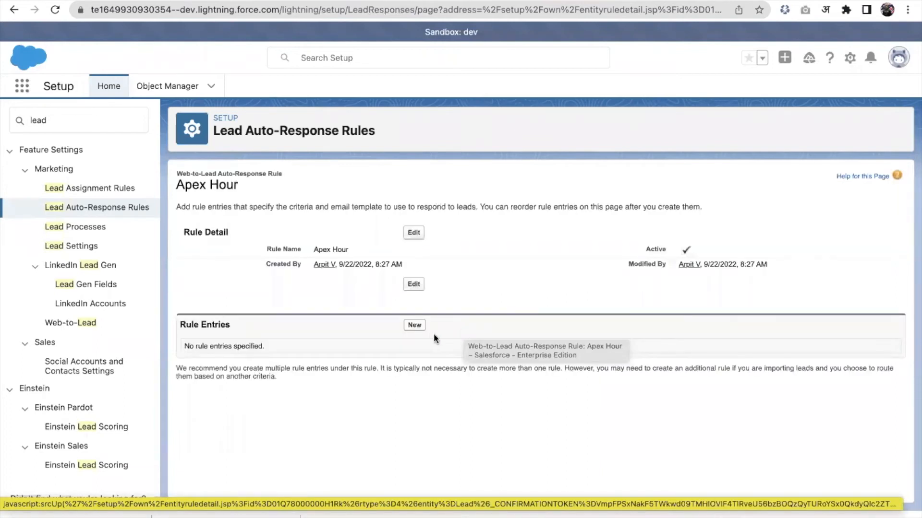
left_click(414, 325)
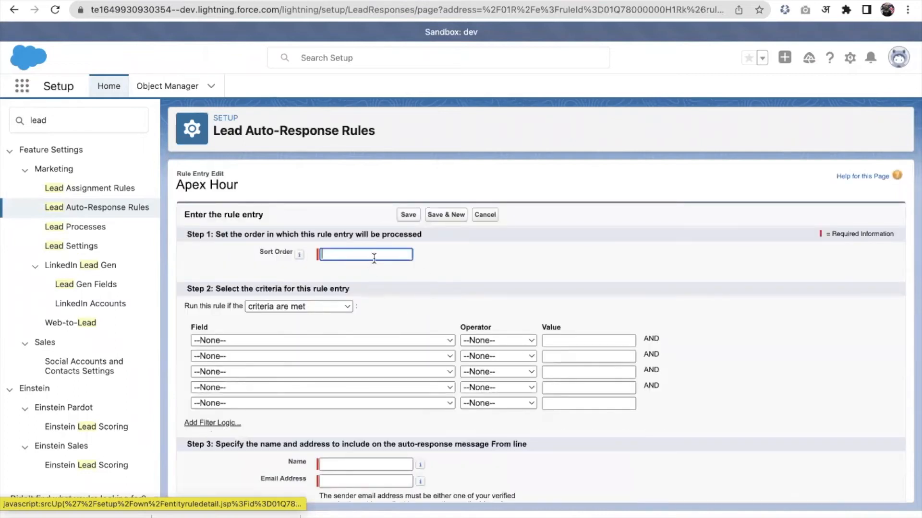
type("1")
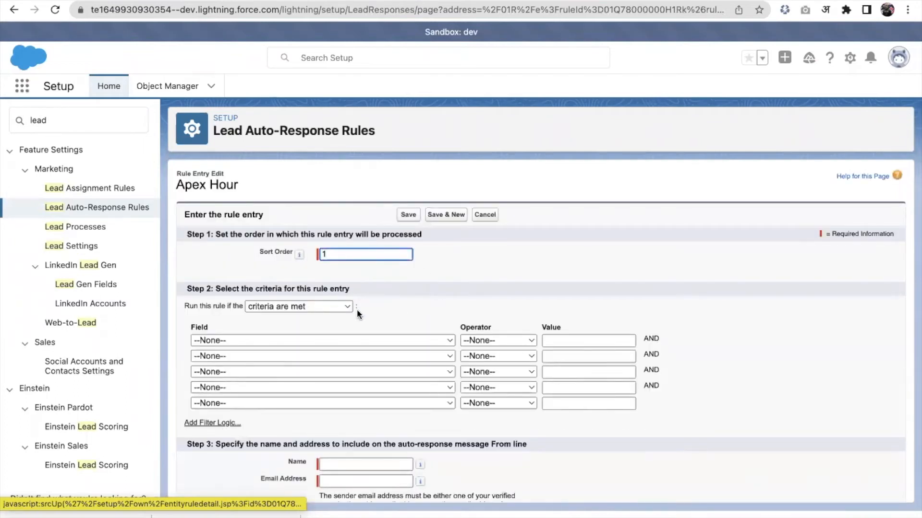
left_click(321, 340)
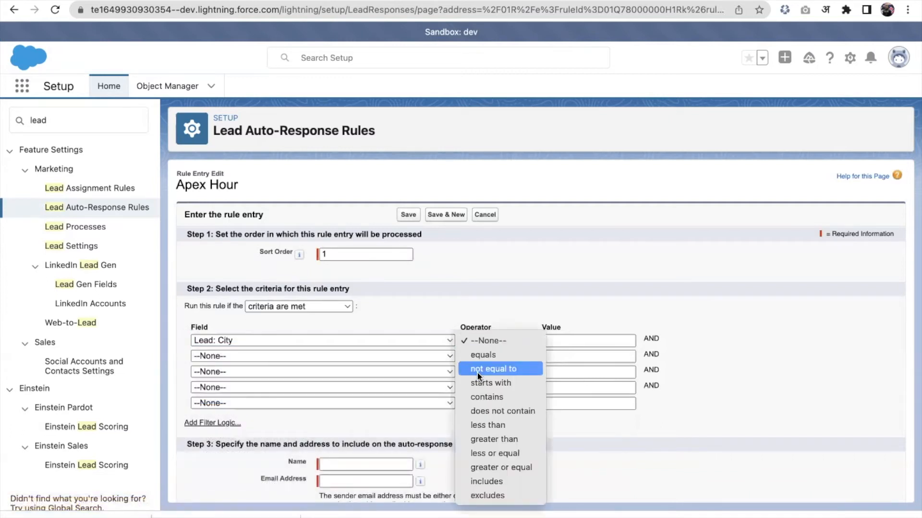
left_click(492, 369)
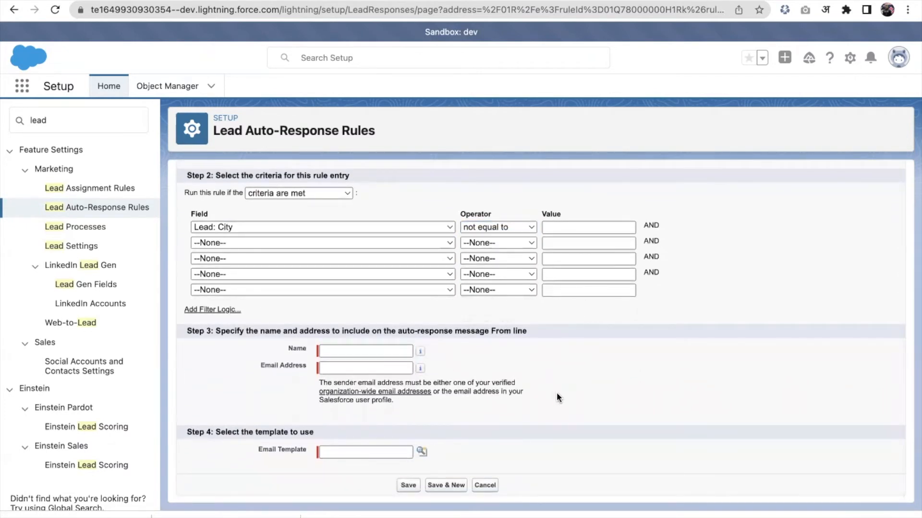
Enter sender name 'All Lead' and open the organization-wide addresses link in a new tab.
left_click(364, 351)
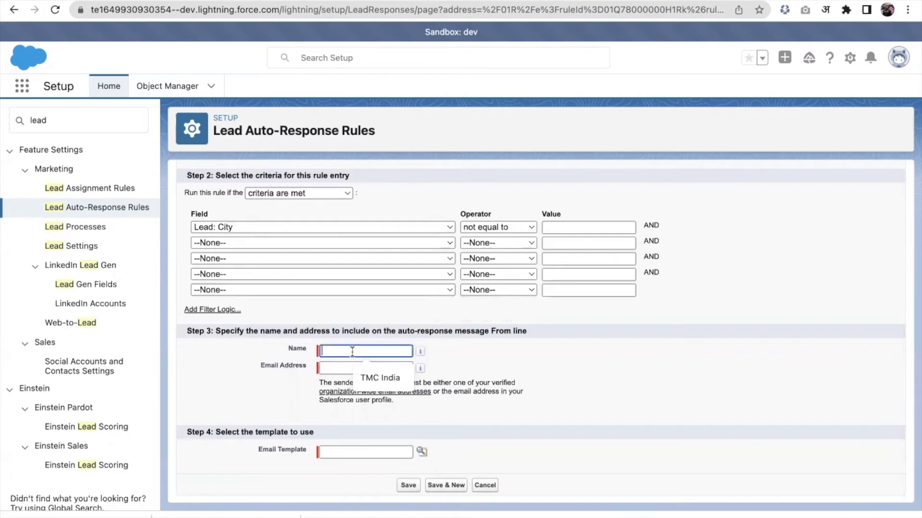
type("All")
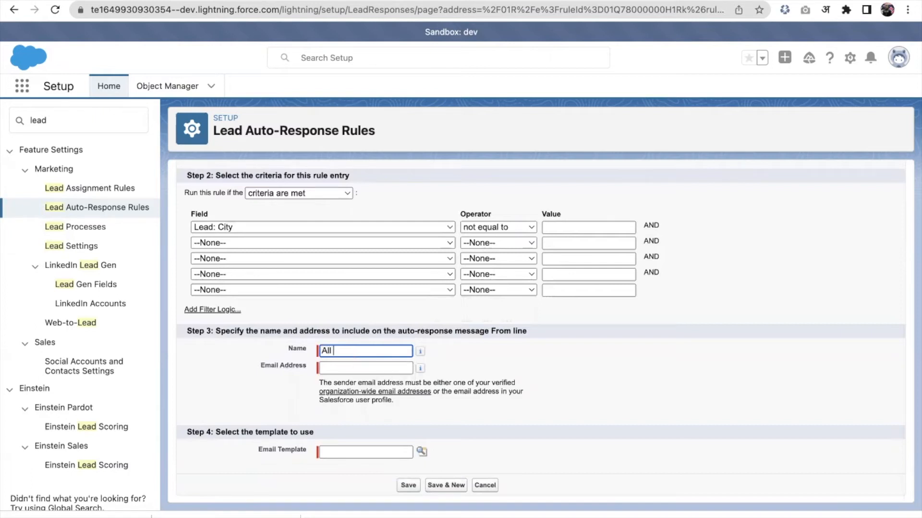
type("Lead")
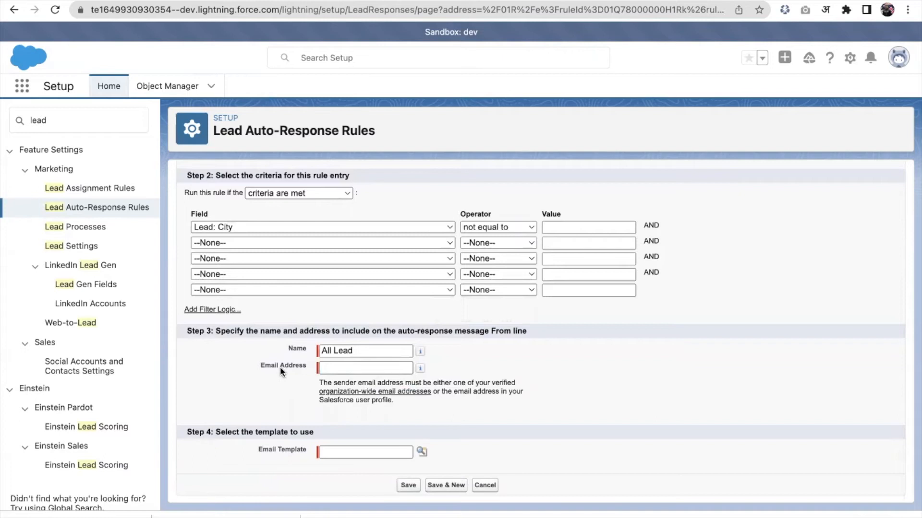
mouse_move(419, 367)
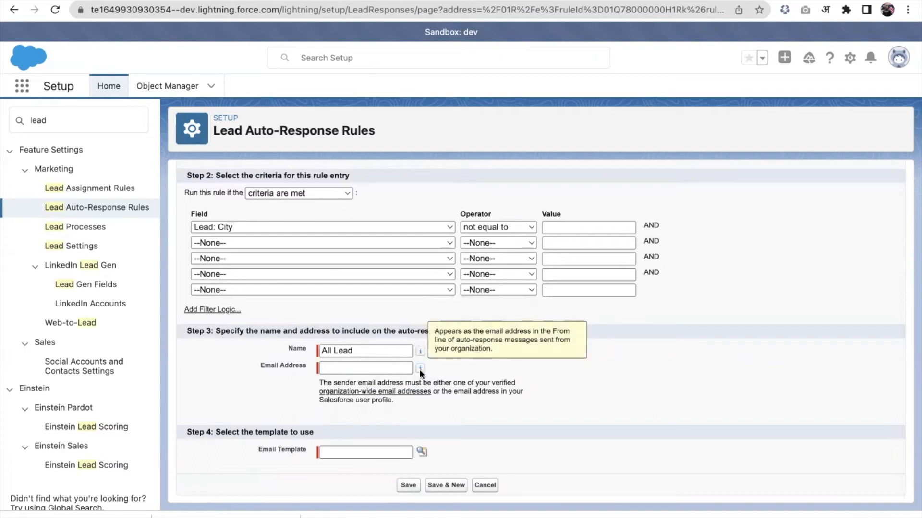
mouse_move(401, 402)
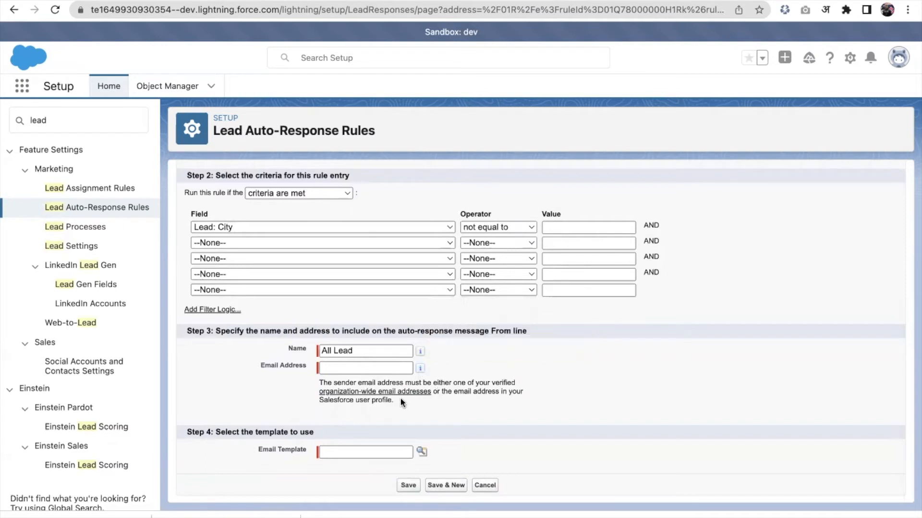
right_click(374, 392)
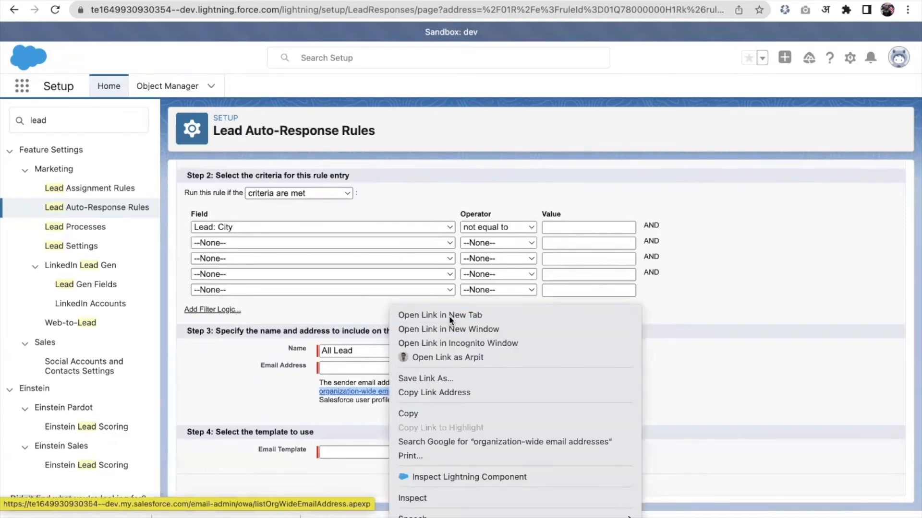
left_click(439, 315)
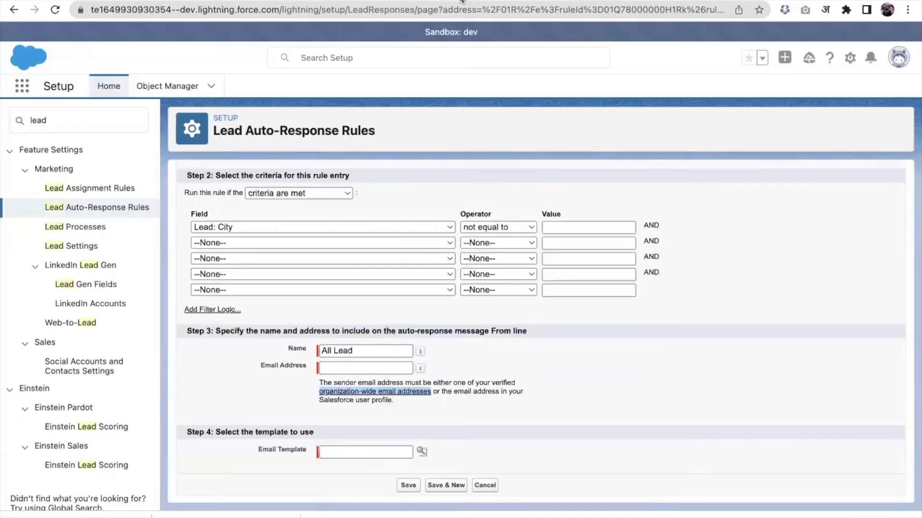
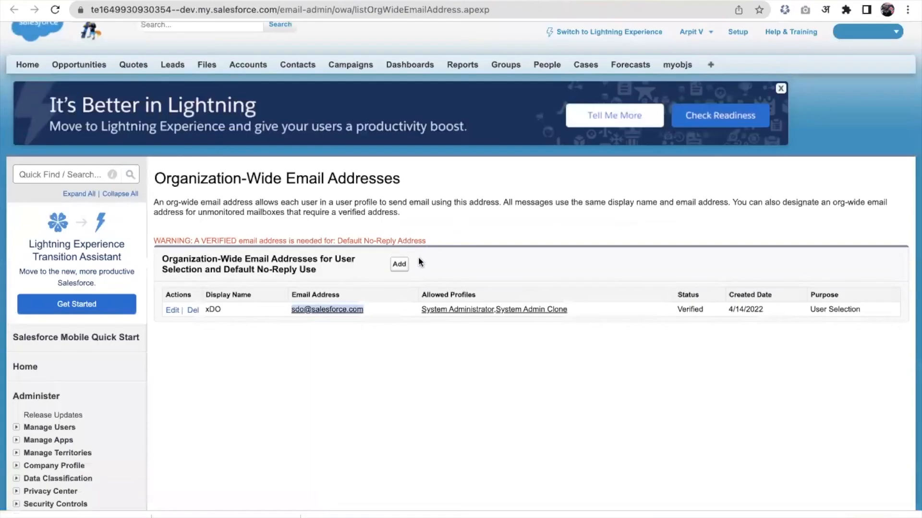
mouse_move(327, 326)
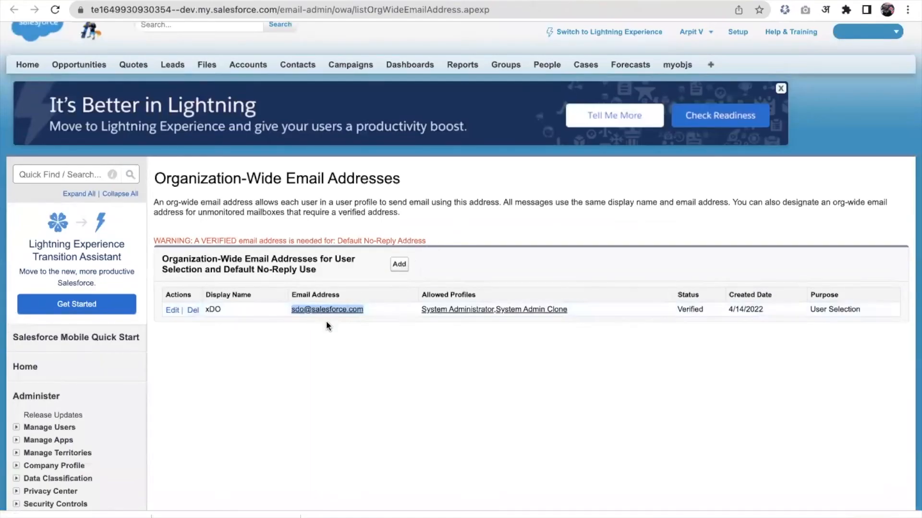
mouse_move(506, 402)
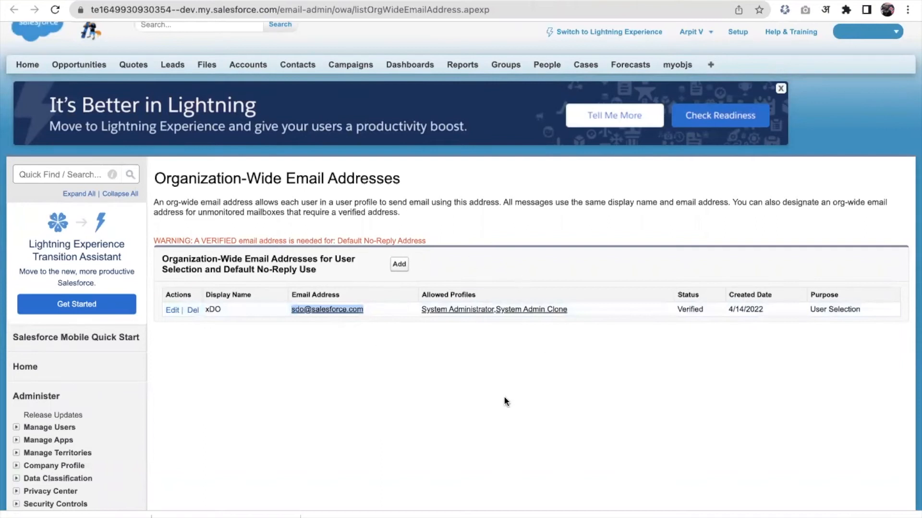
mouse_move(471, 405)
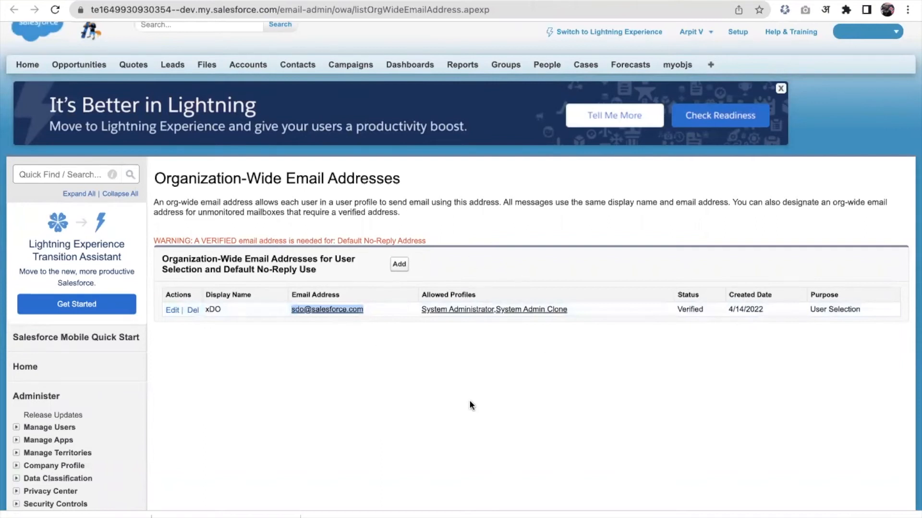
mouse_move(372, 350)
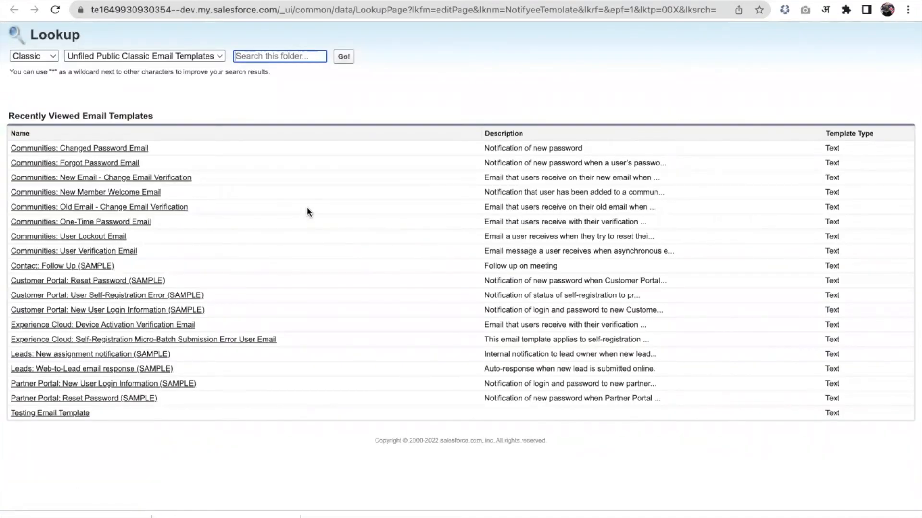
mouse_move(248, 240)
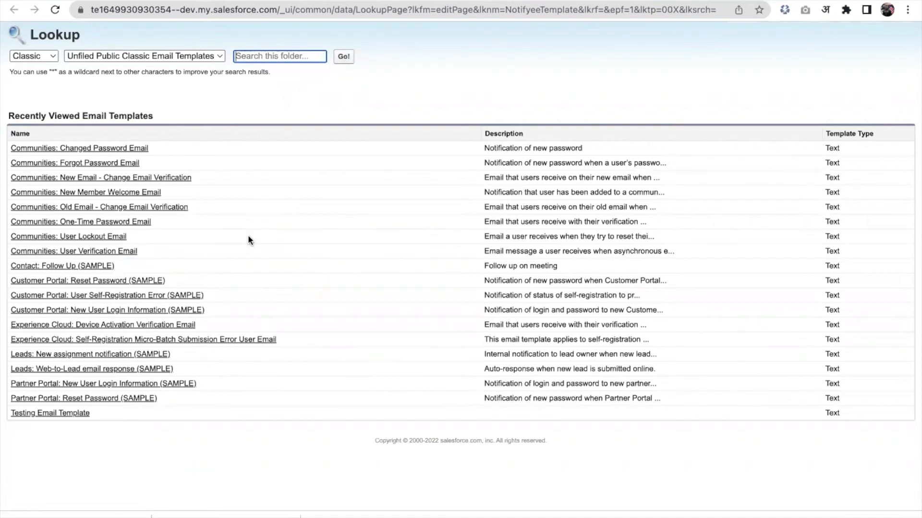
mouse_move(89, 407)
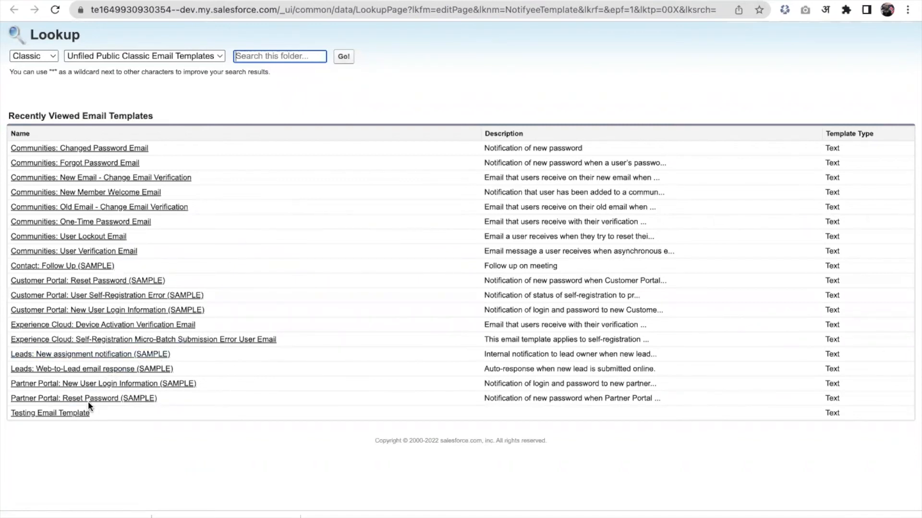
mouse_move(92, 368)
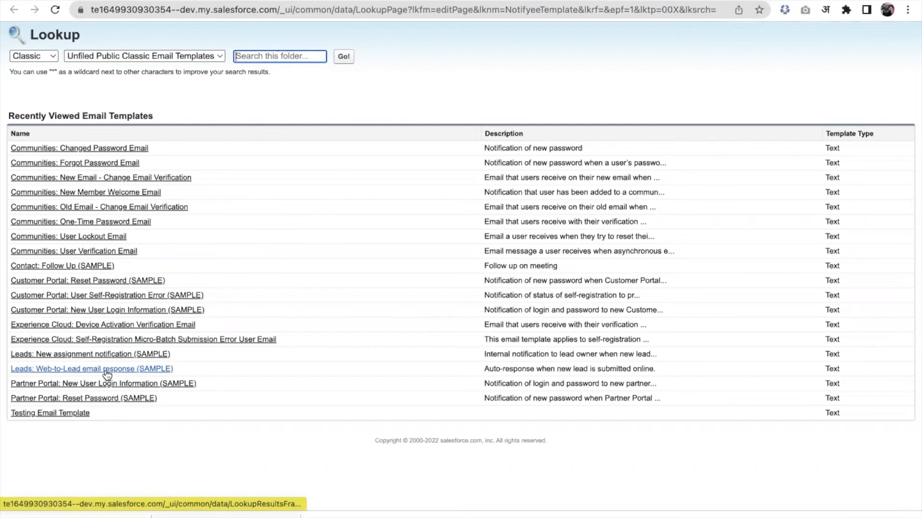
Select the 'Leads: Web-to-Lead email response (SAMPLE)' template from the lookup.
left_click(92, 369)
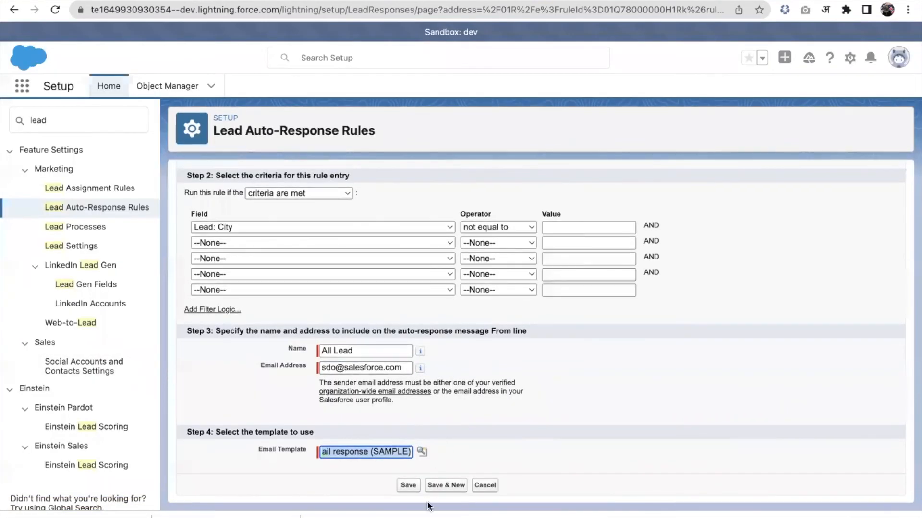
Save the rule entry, return to the Leads list and start a new lead.
left_click(407, 485)
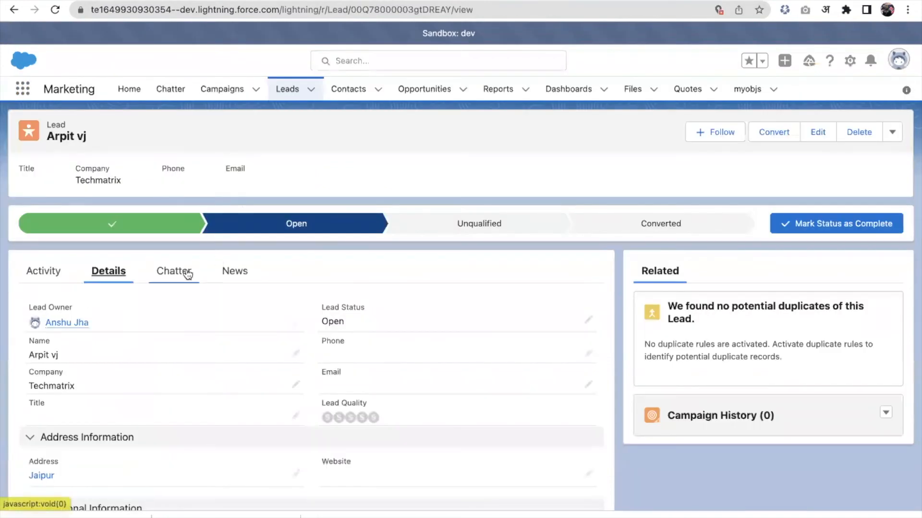
left_click(43, 271)
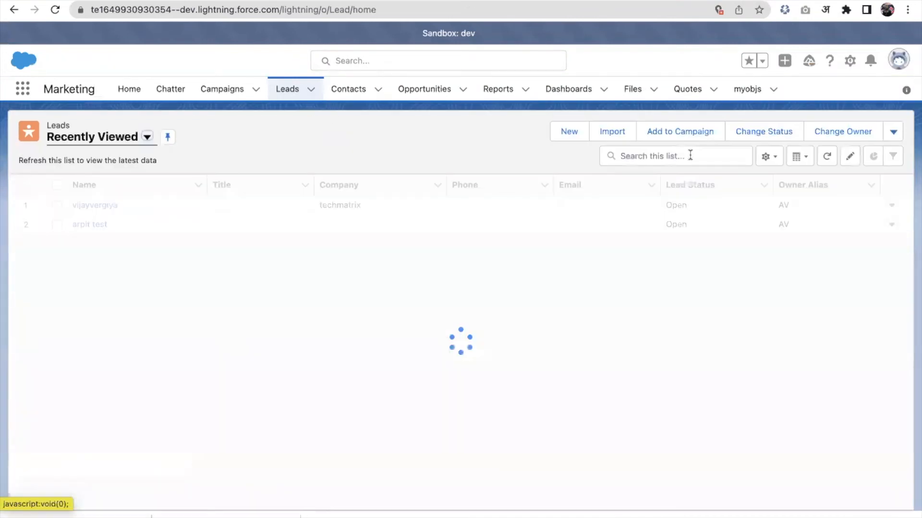
left_click(567, 132)
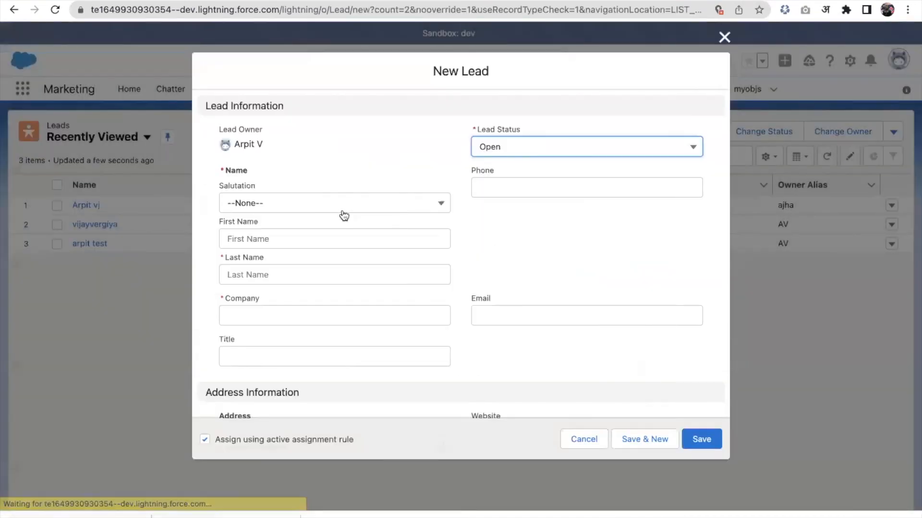
Enter last name 'Auto Response' and company 'Apex Hour' for the new lead.
type("Auto")
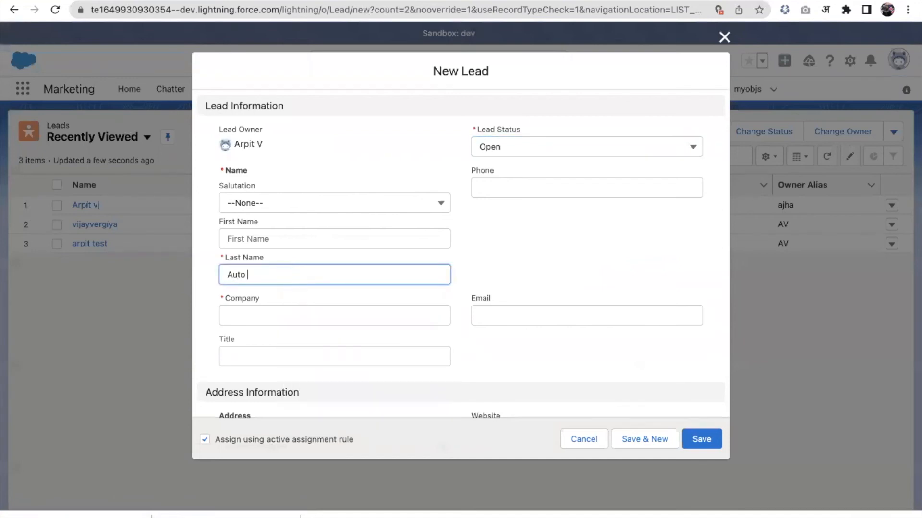
type("Response")
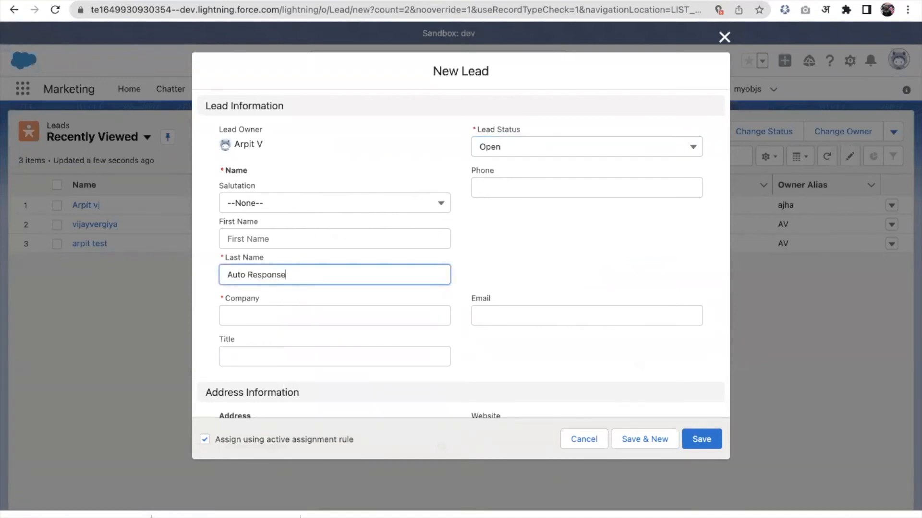
left_click(334, 316)
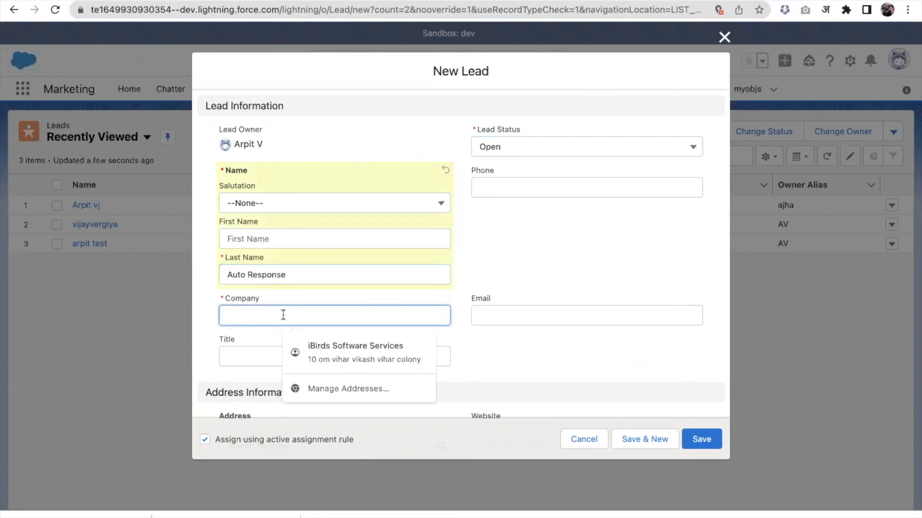
type("Apex Hour")
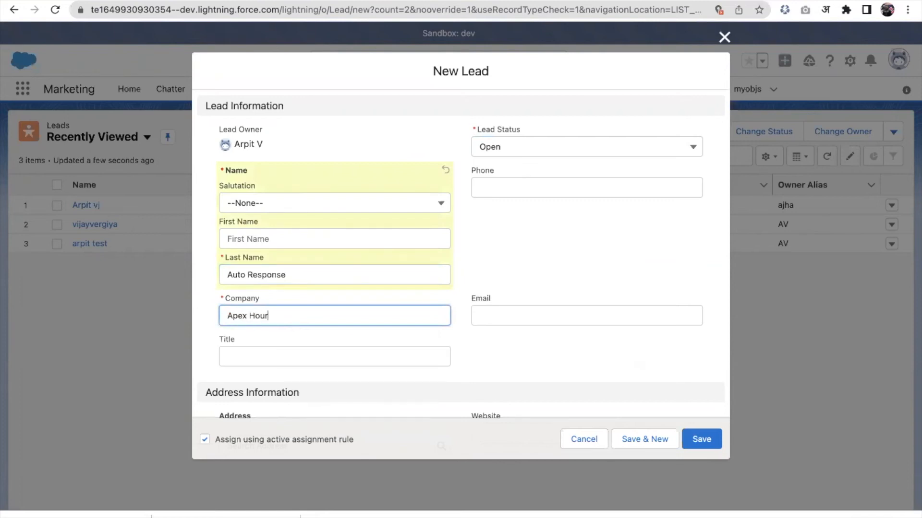
scroll("down", 3)
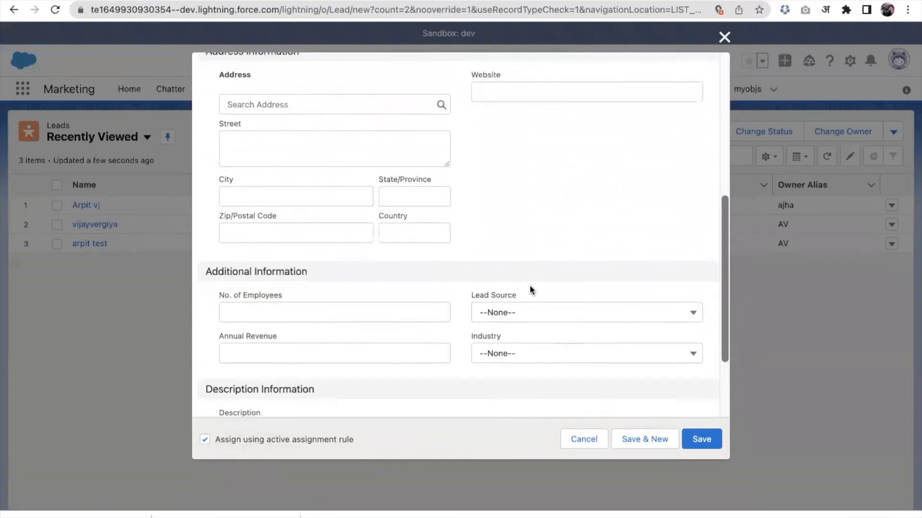
left_click(584, 128)
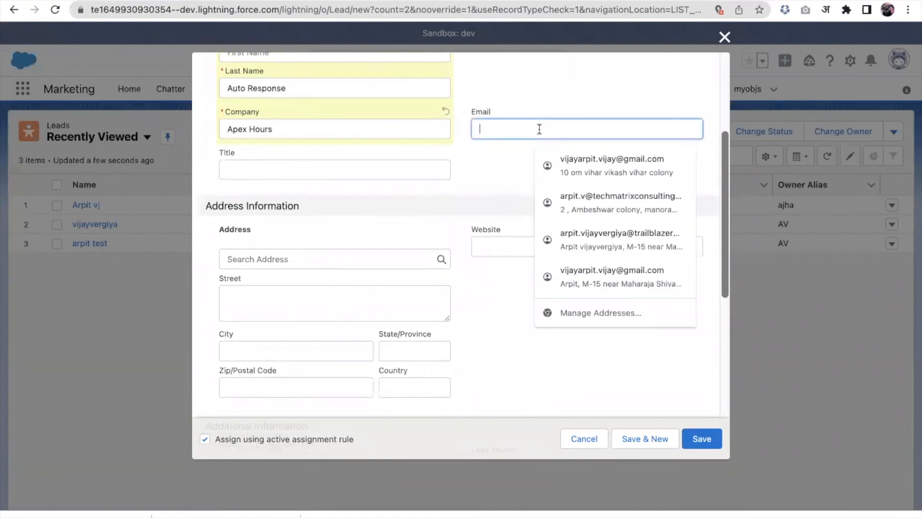
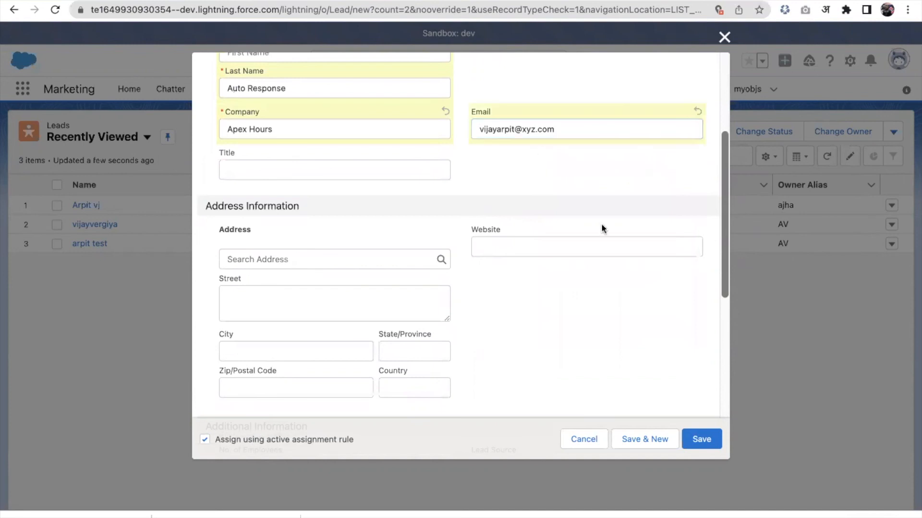
left_click(701, 438)
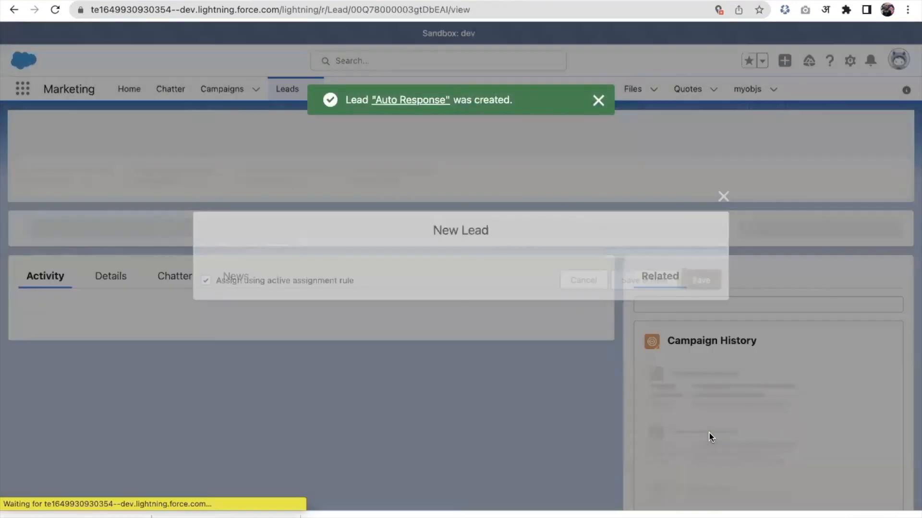
left_click(702, 280)
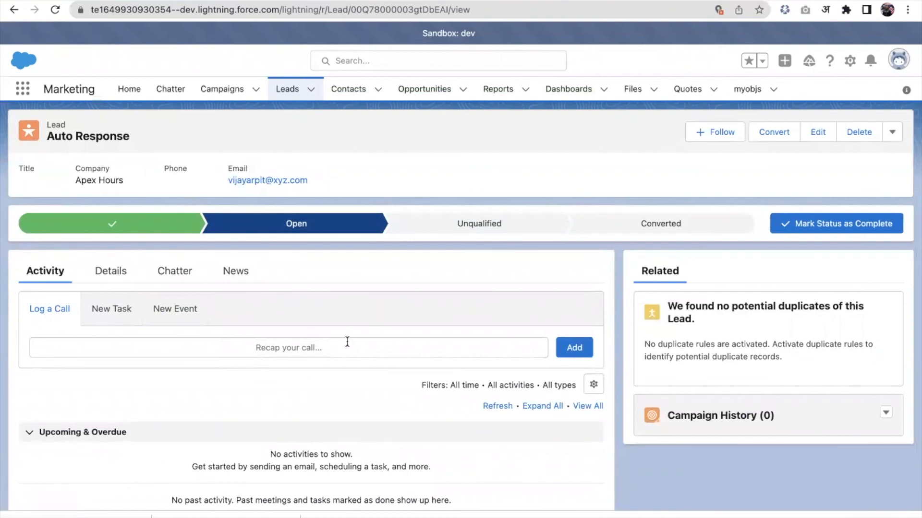
mouse_move(346, 347)
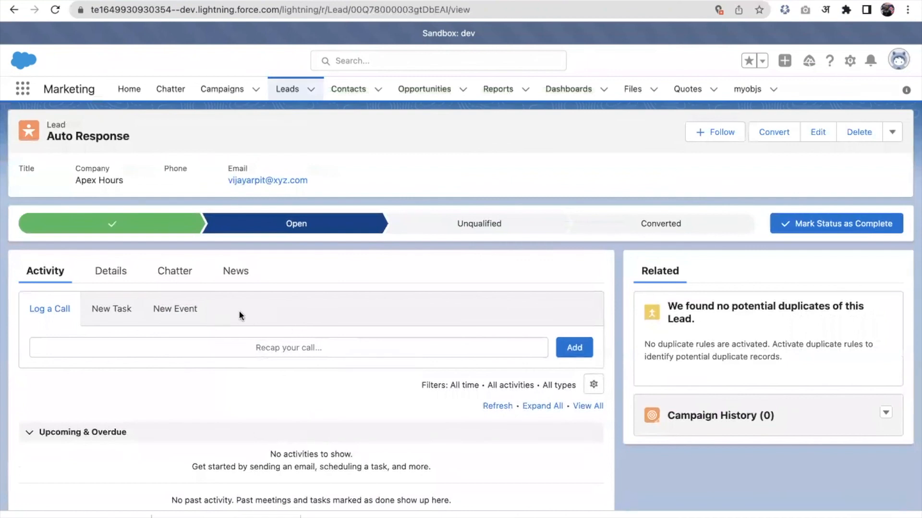
mouse_move(181, 295)
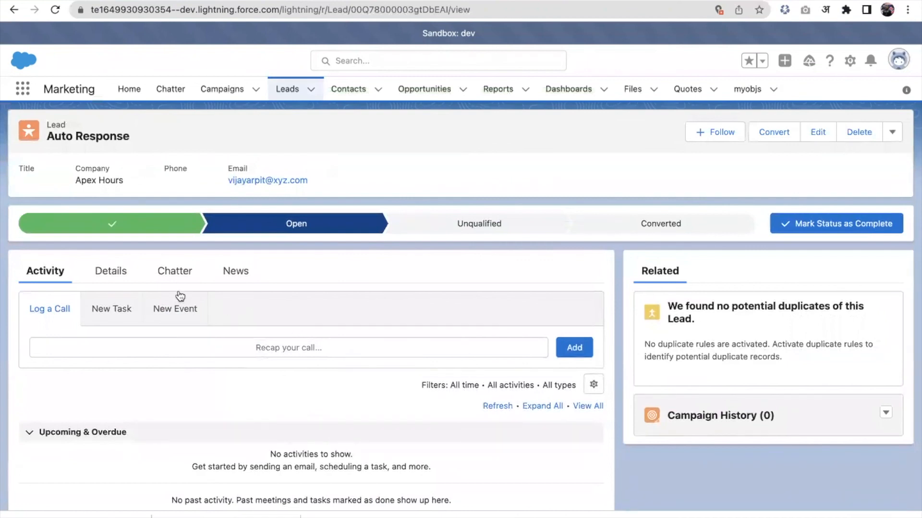
left_click(171, 271)
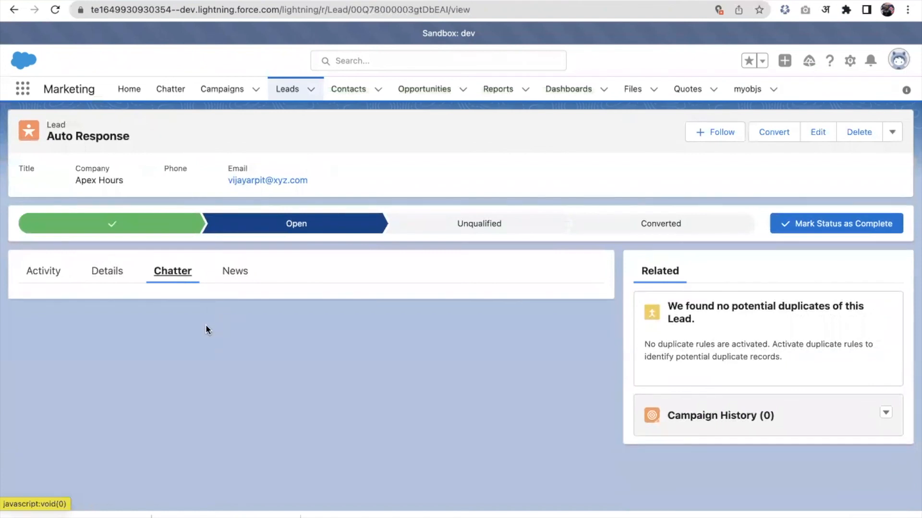
left_click(44, 271)
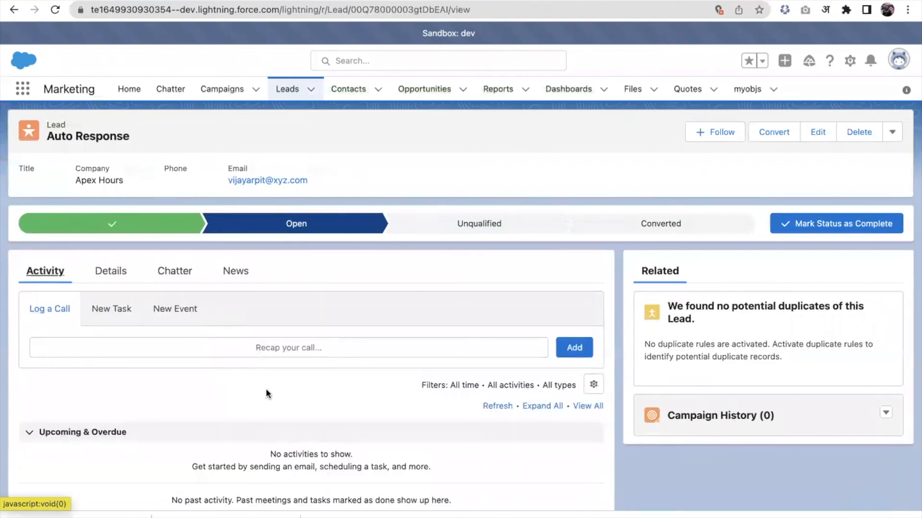